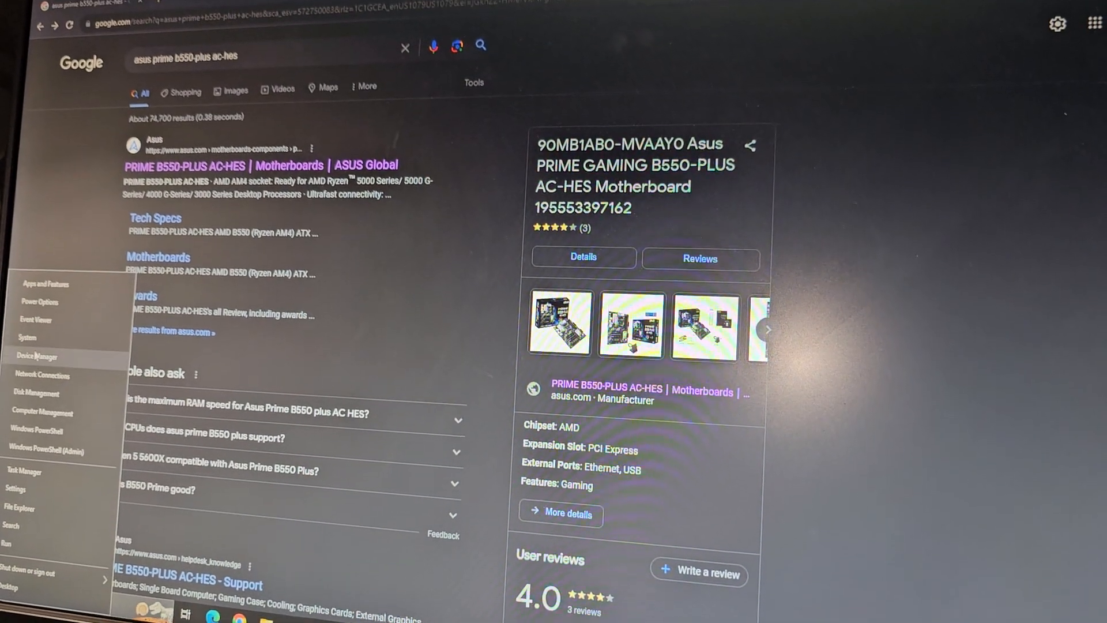
Search Google for the ASUS Prime B550-Plus AC-HES and reach its ASUS support page
click(37, 356)
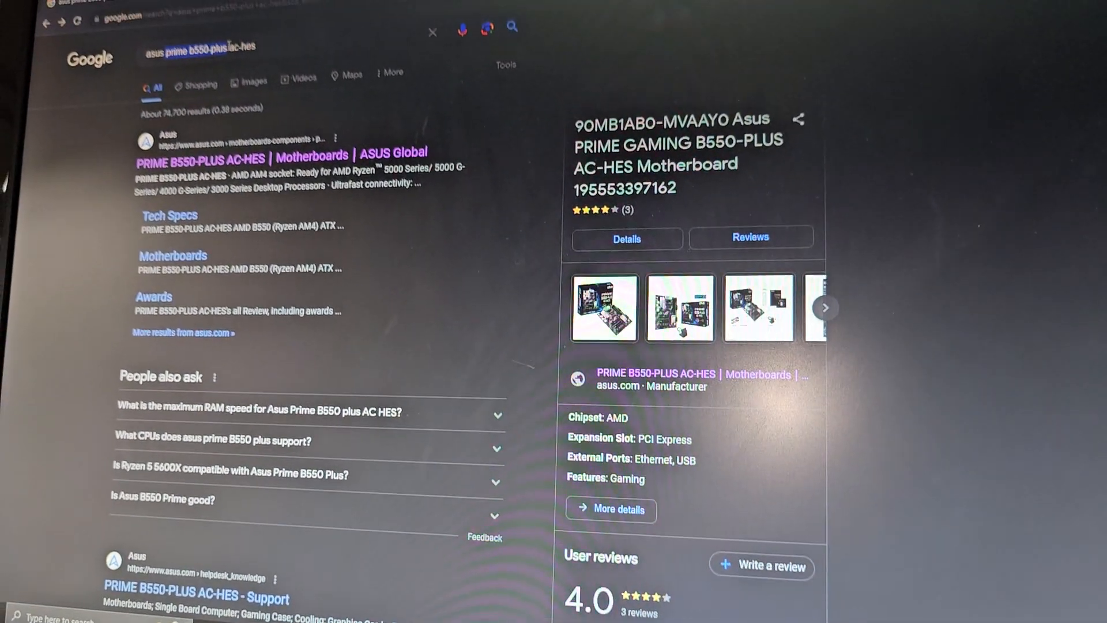
scroll(down, 3)
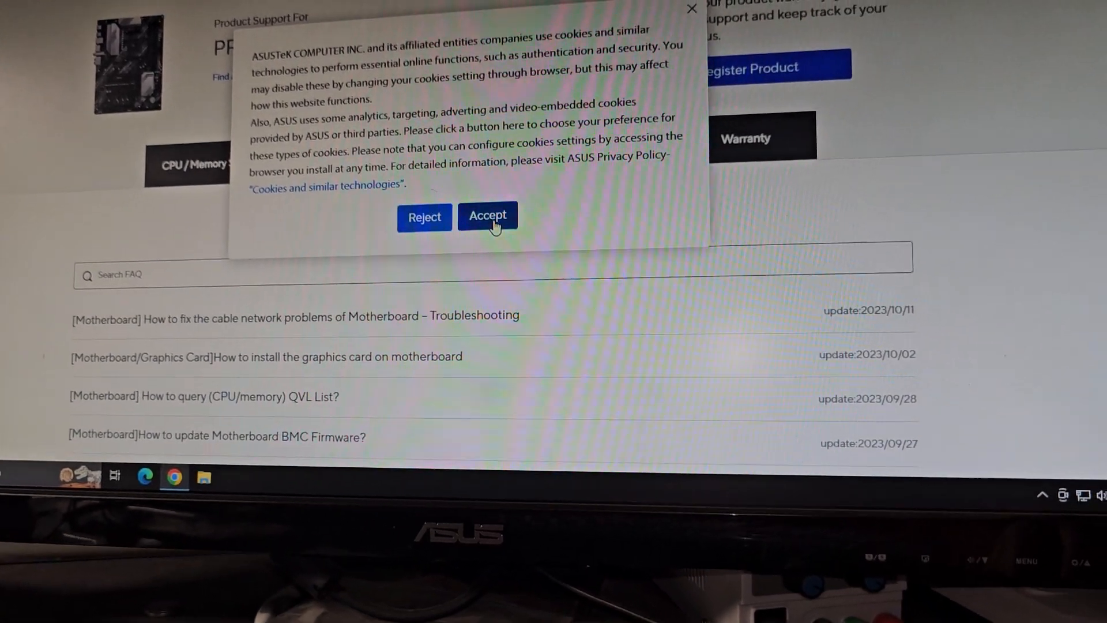
Accept cookies and list the motherboard's Driver & Utility downloads for Windows 10 64-bit
click(487, 217)
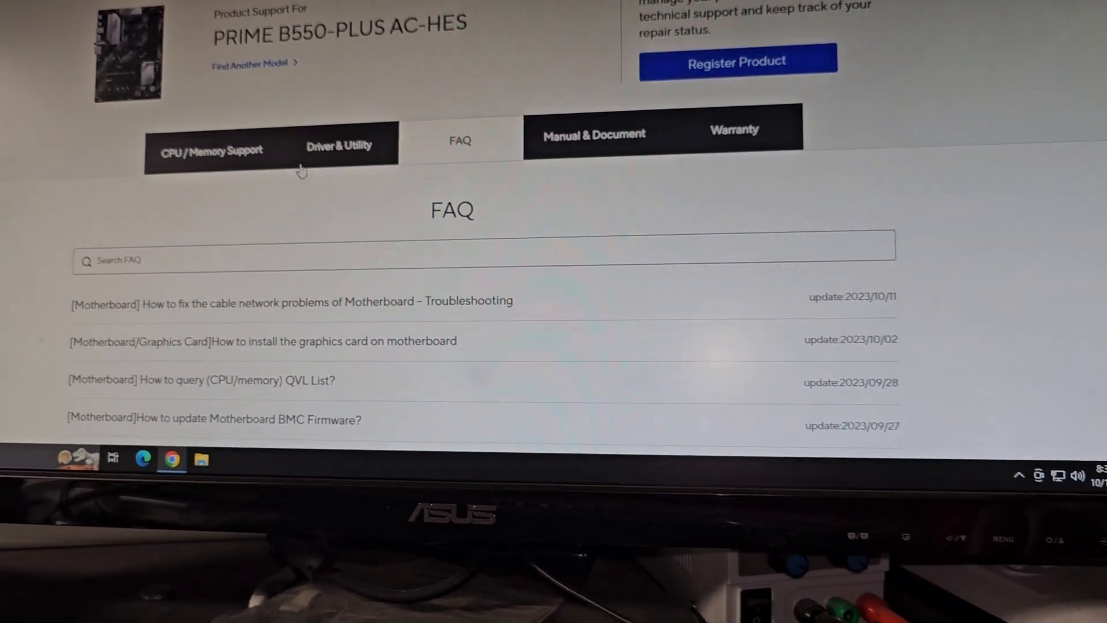
click(339, 146)
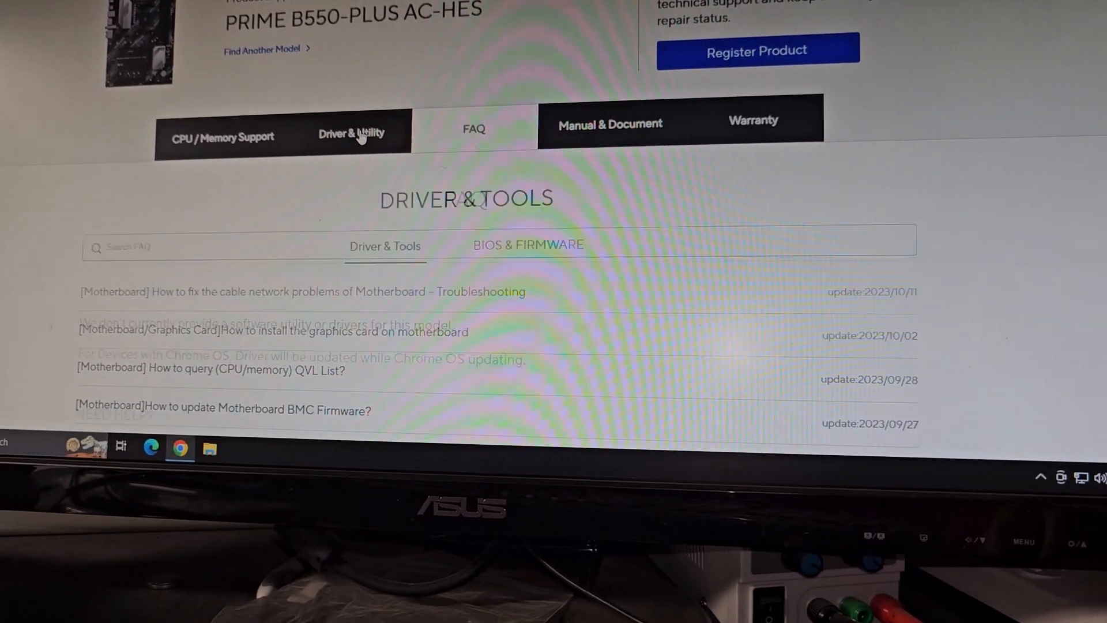
click(551, 249)
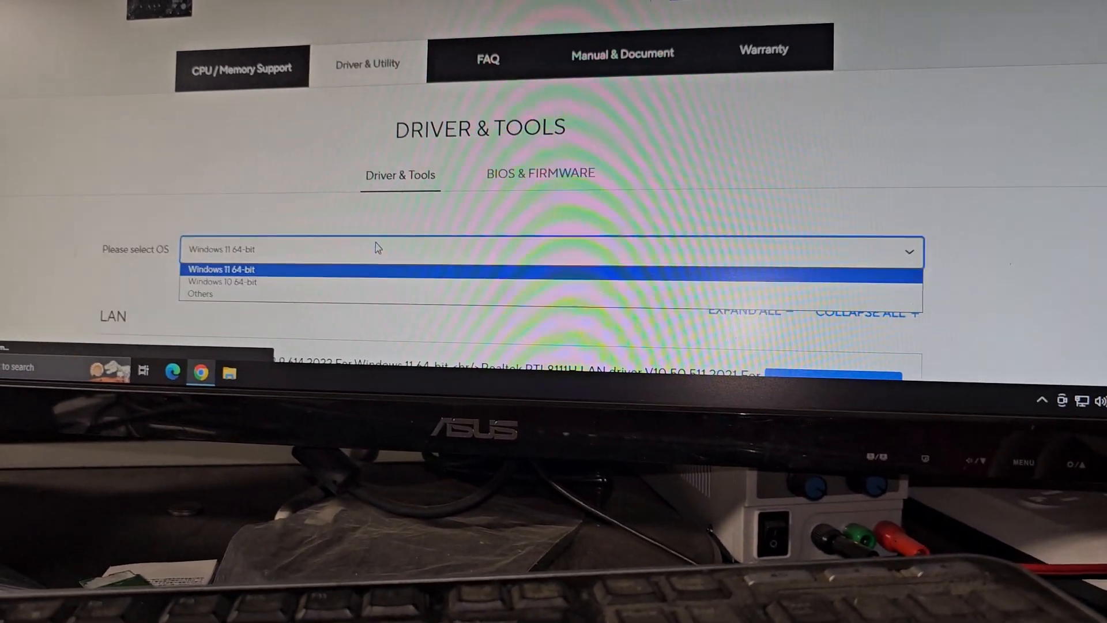
click(221, 281)
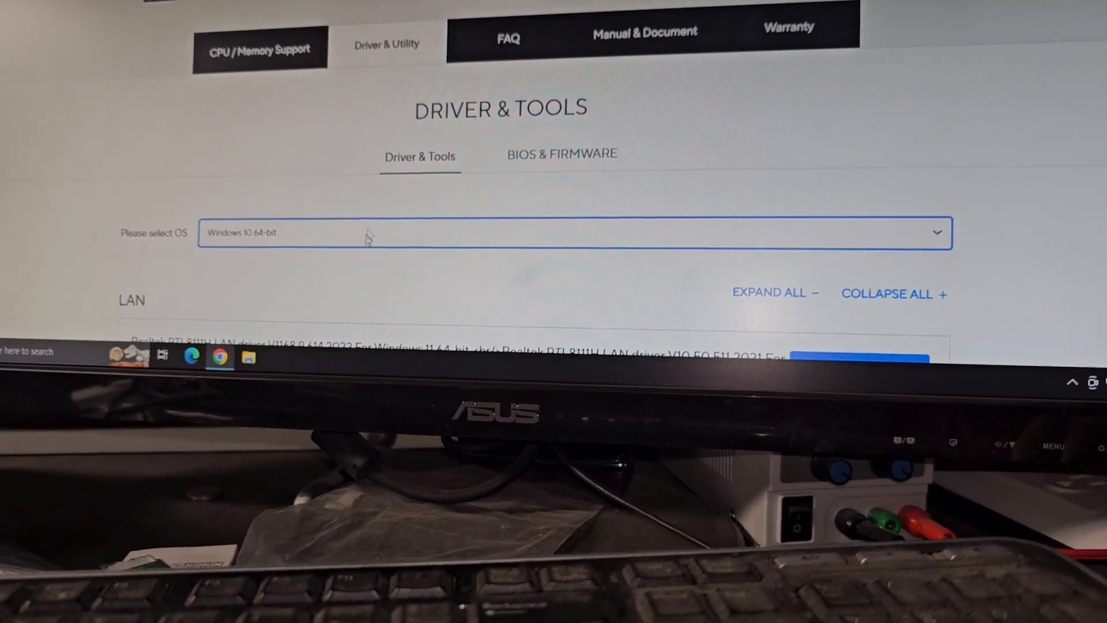
Download the AMD Chipset driver package and save the archive
scroll(down, 3)
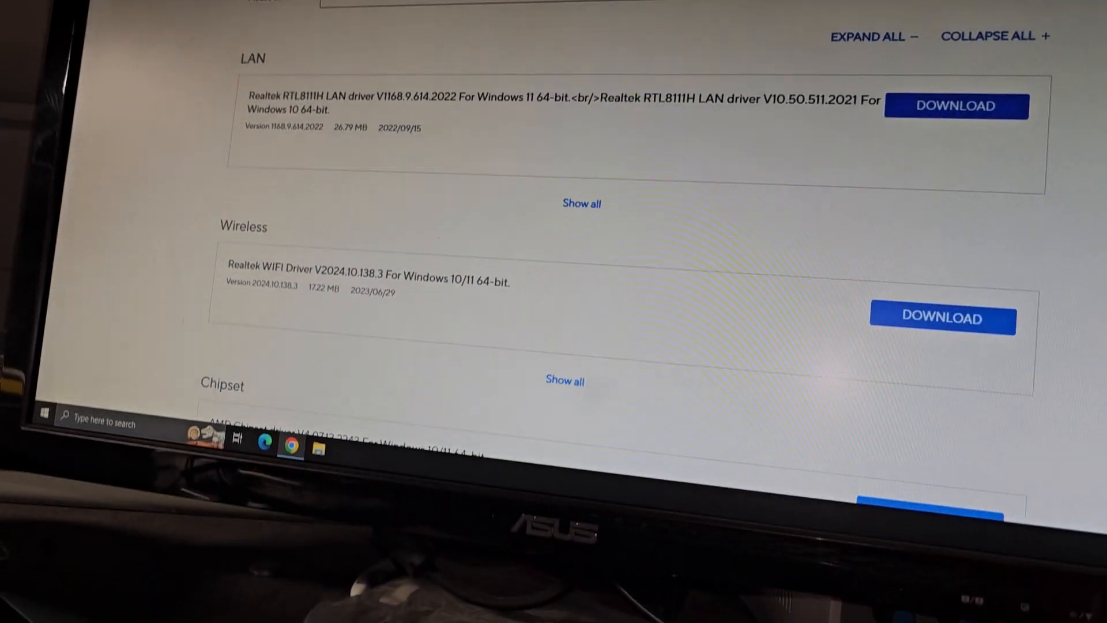
scroll(down, 3)
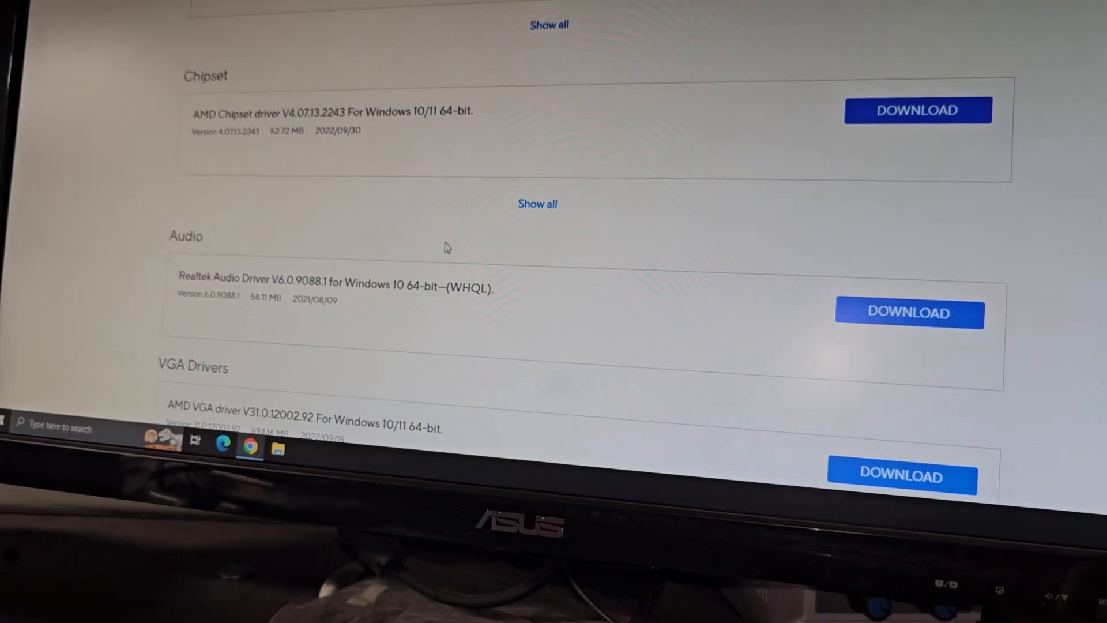
scroll(down, 3)
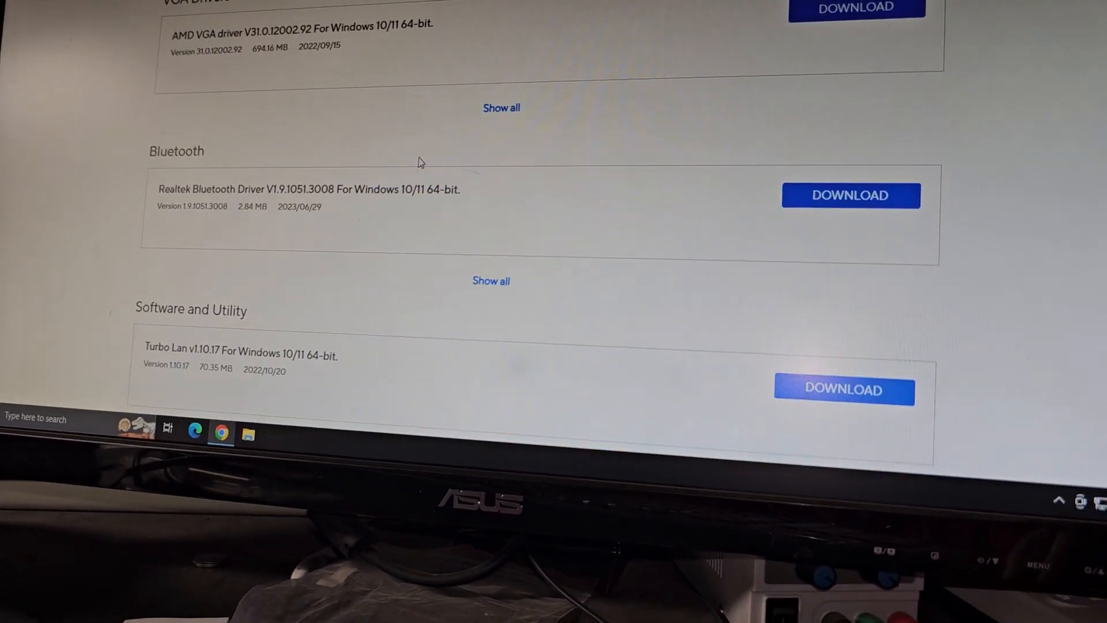
scroll(down, 3)
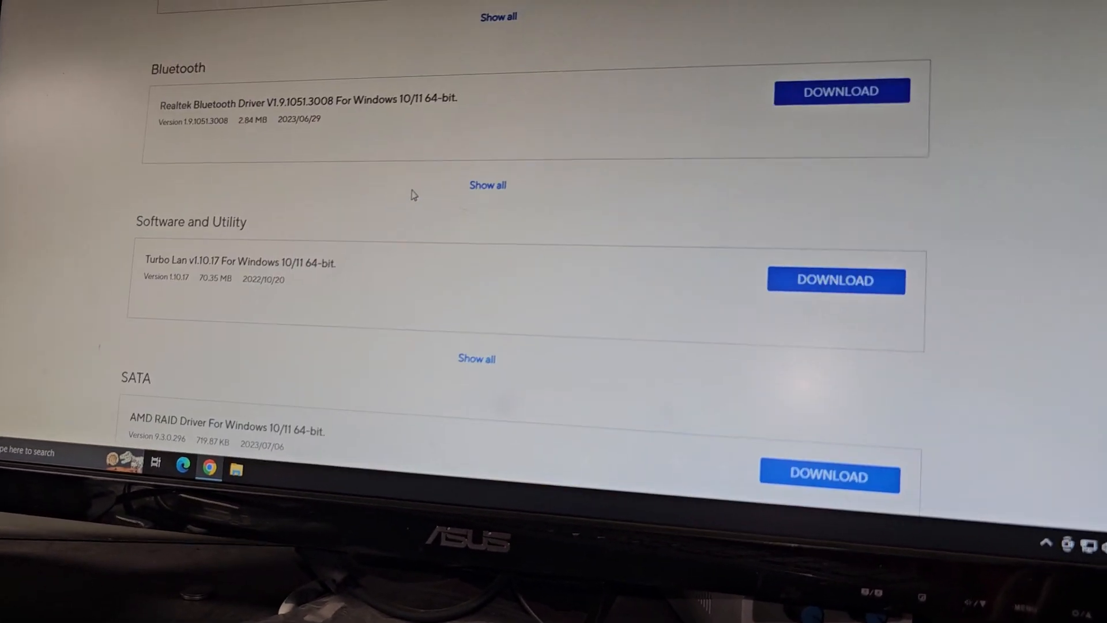
scroll(up, 3)
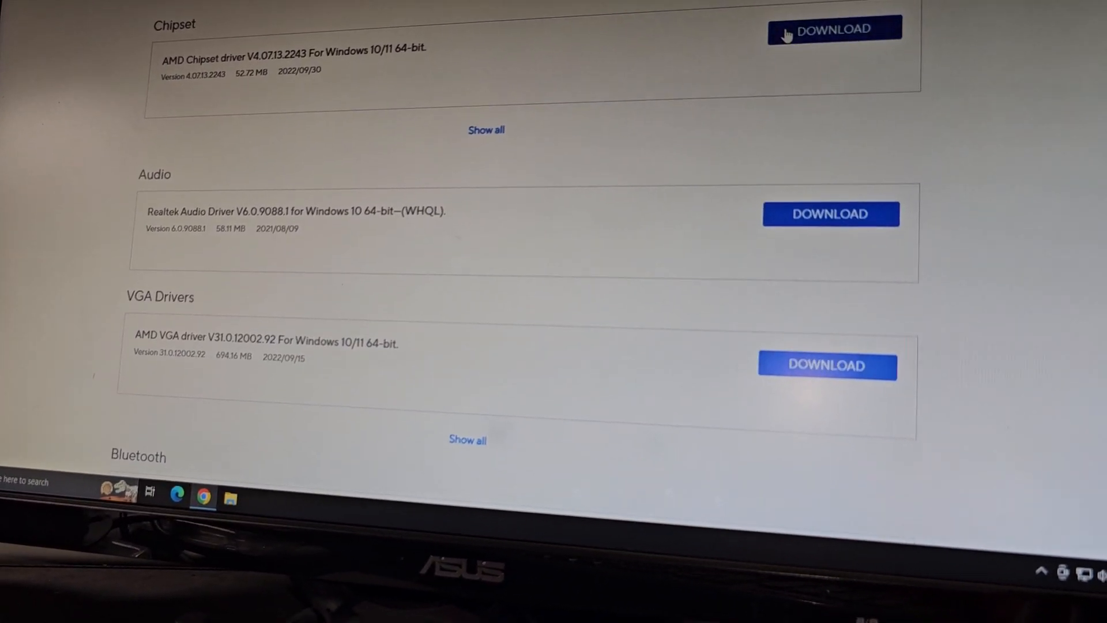
click(832, 29)
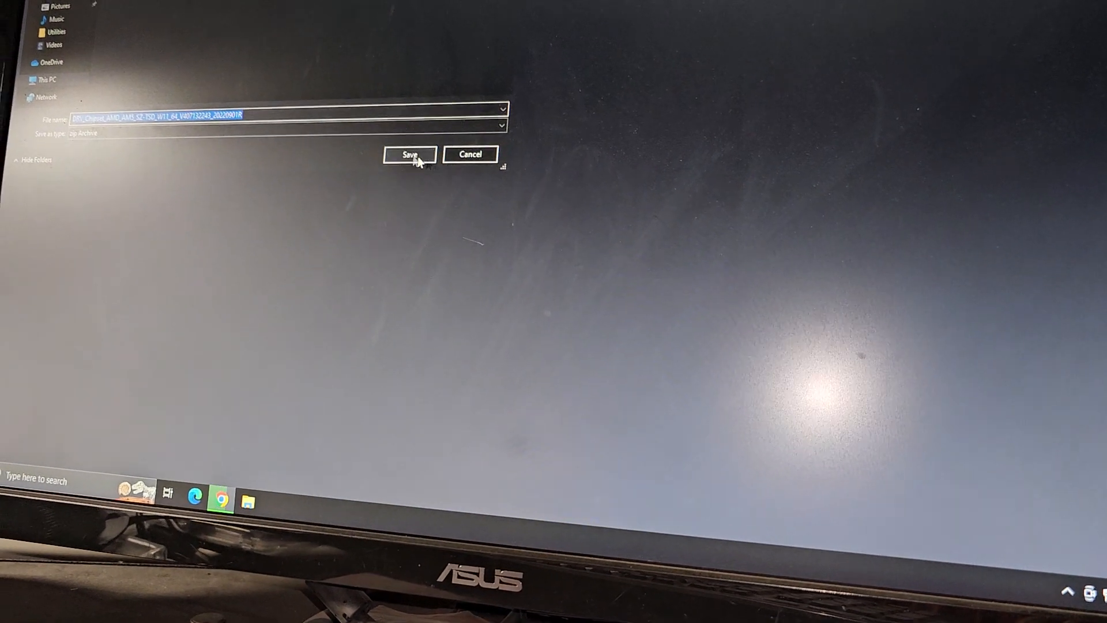
click(410, 155)
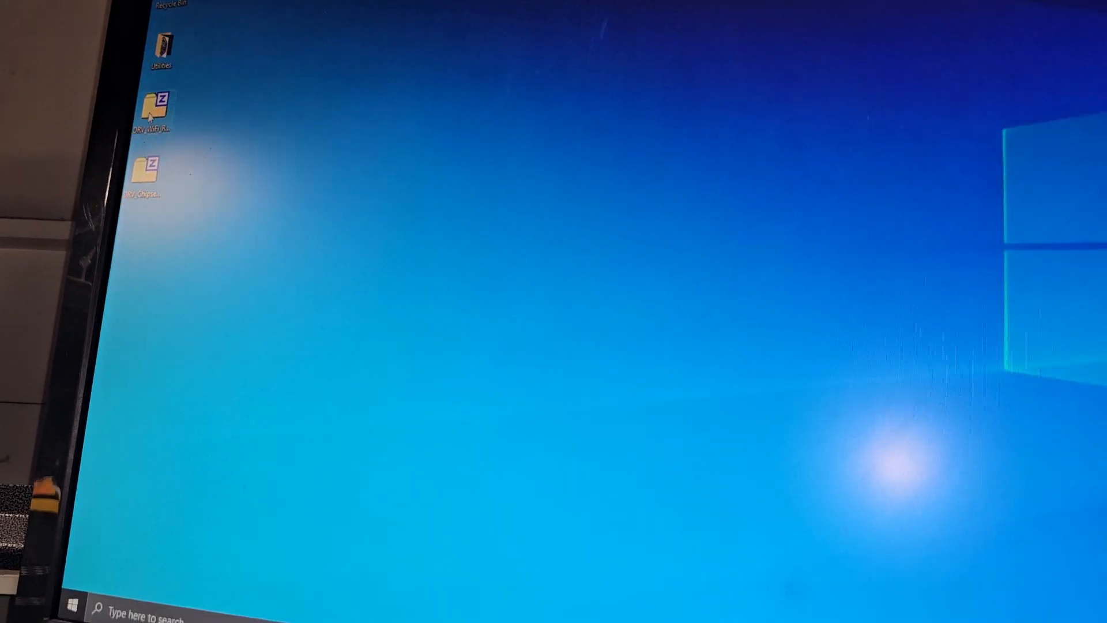
Extract the Realtek Wi-Fi driver zip on the desktop with 7-Zip and close the extraction report
right_click(152, 113)
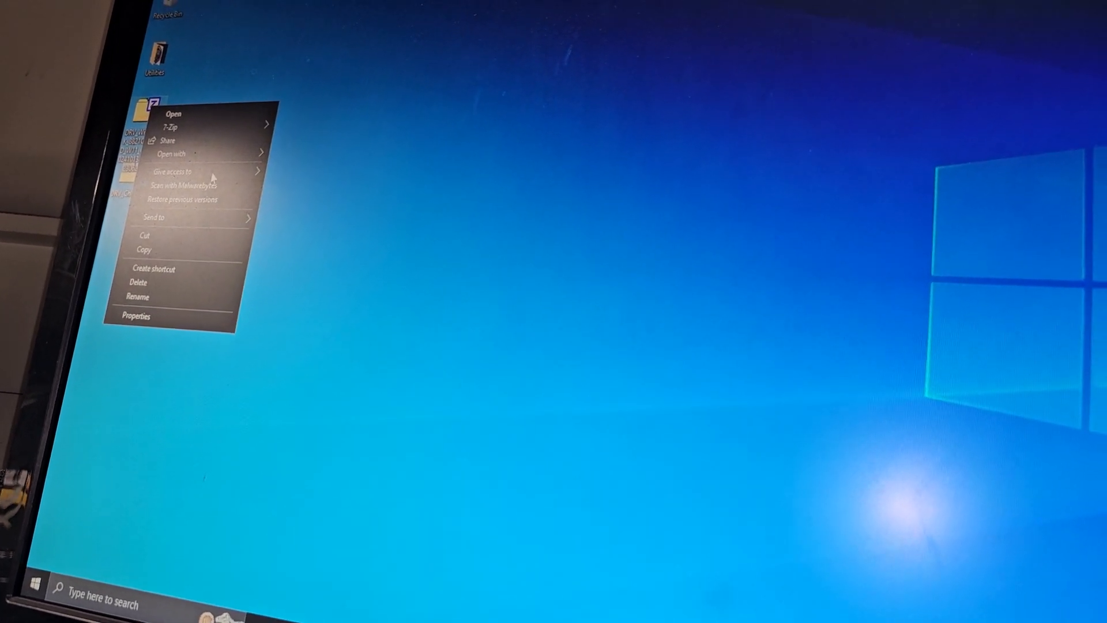
click(174, 115)
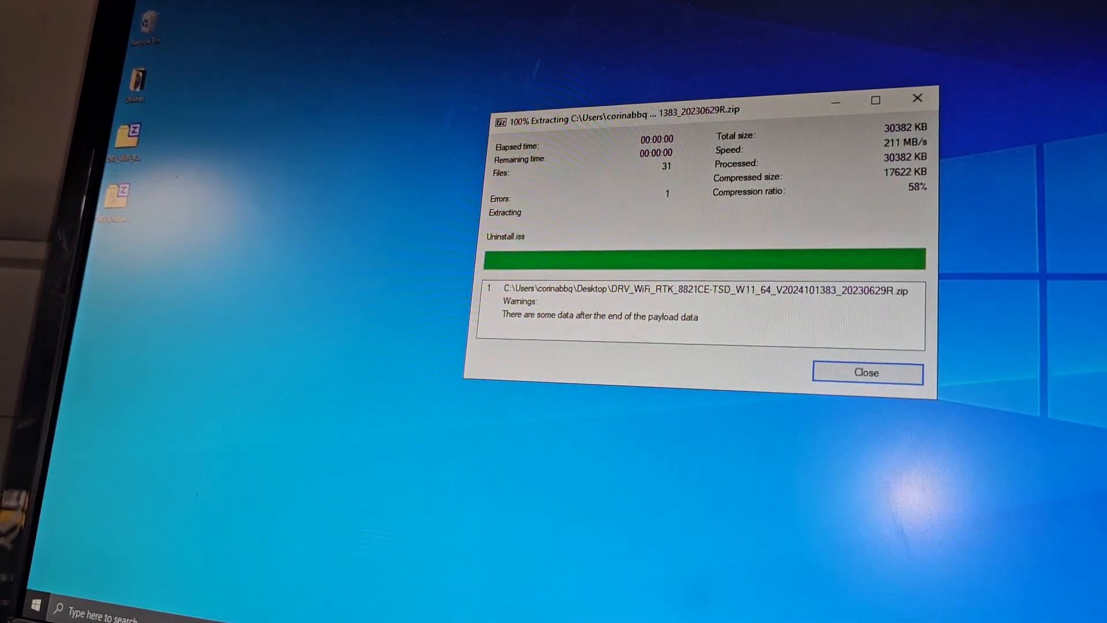
right_click(127, 184)
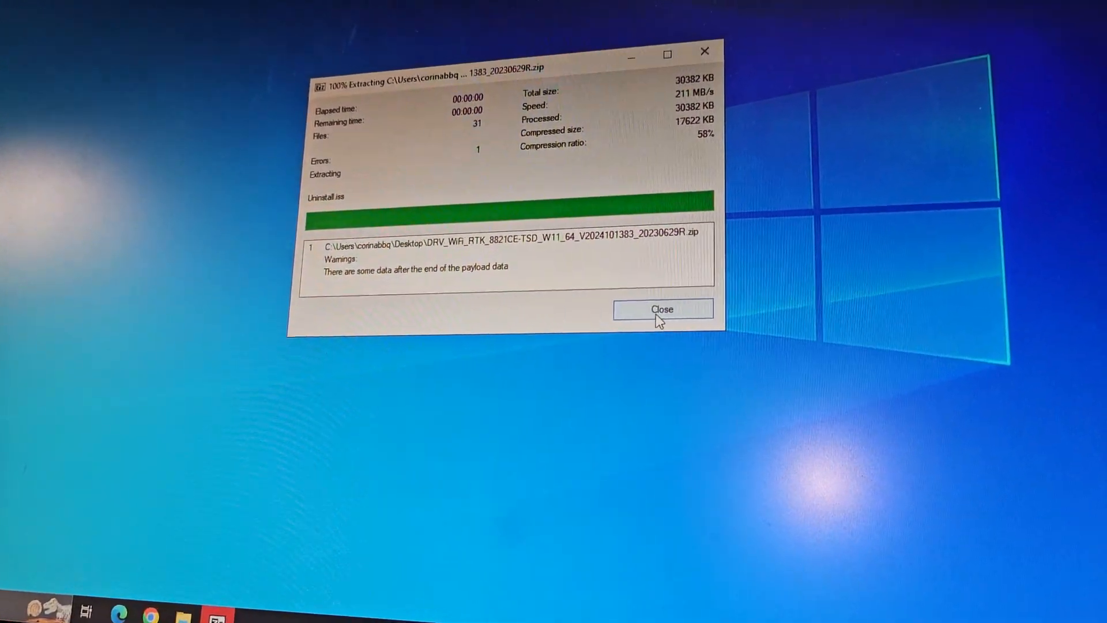
click(661, 309)
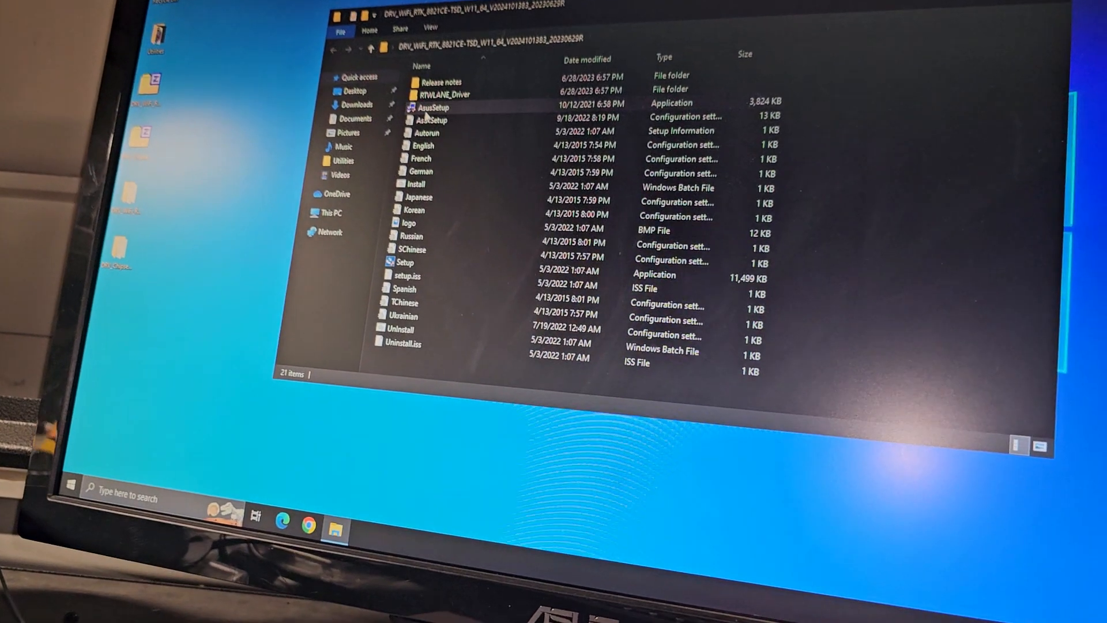
Run the Setup application from the extracted Wi-Fi driver folder
click(402, 275)
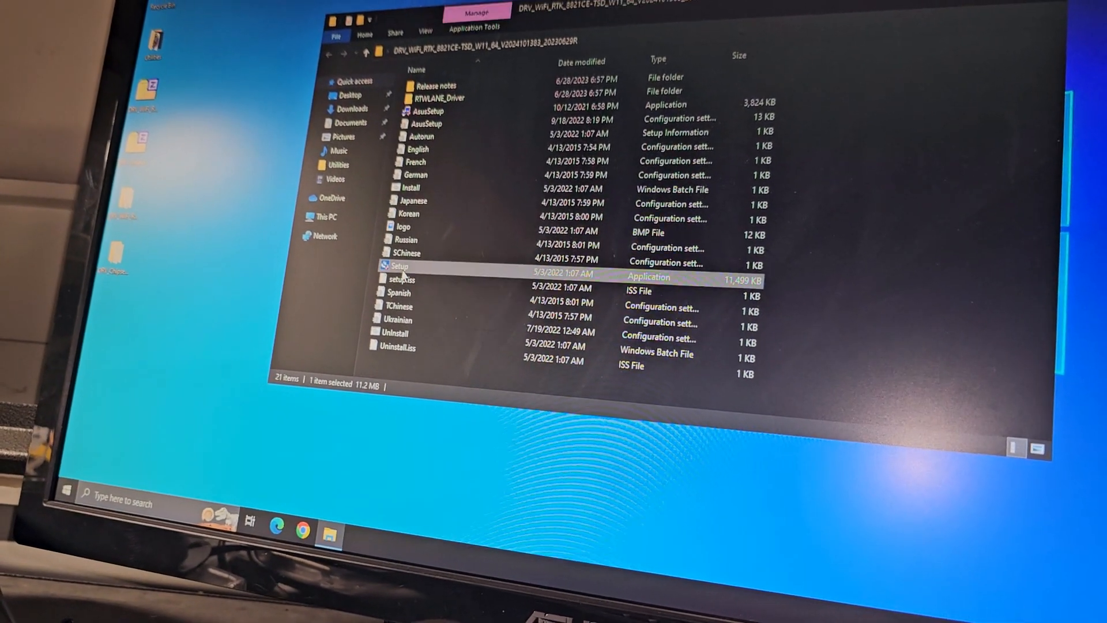
double_click(399, 266)
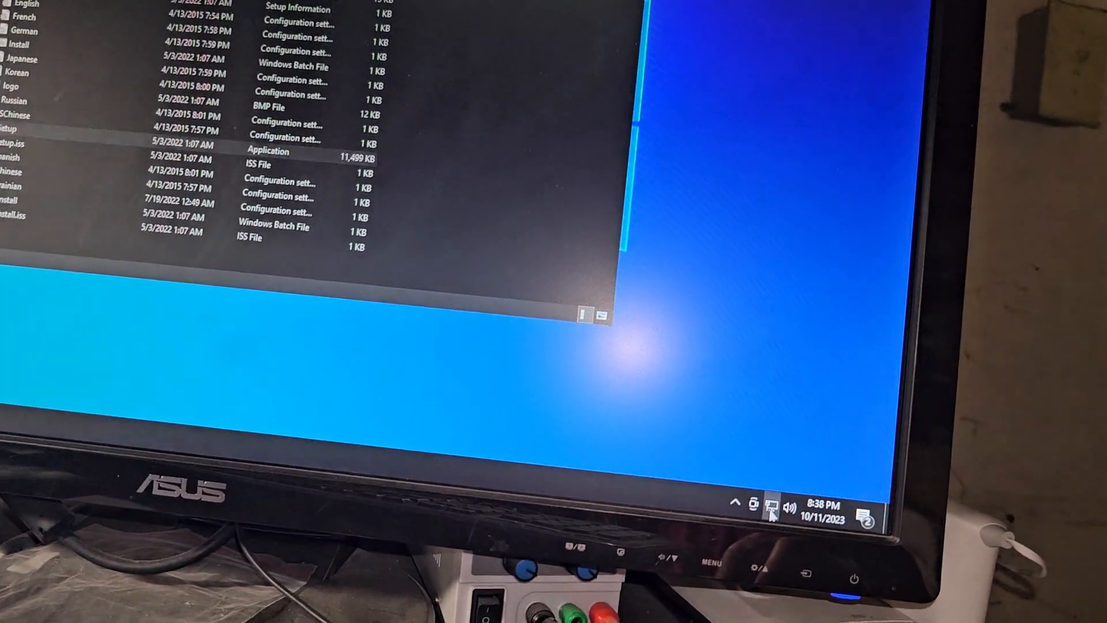
click(775, 503)
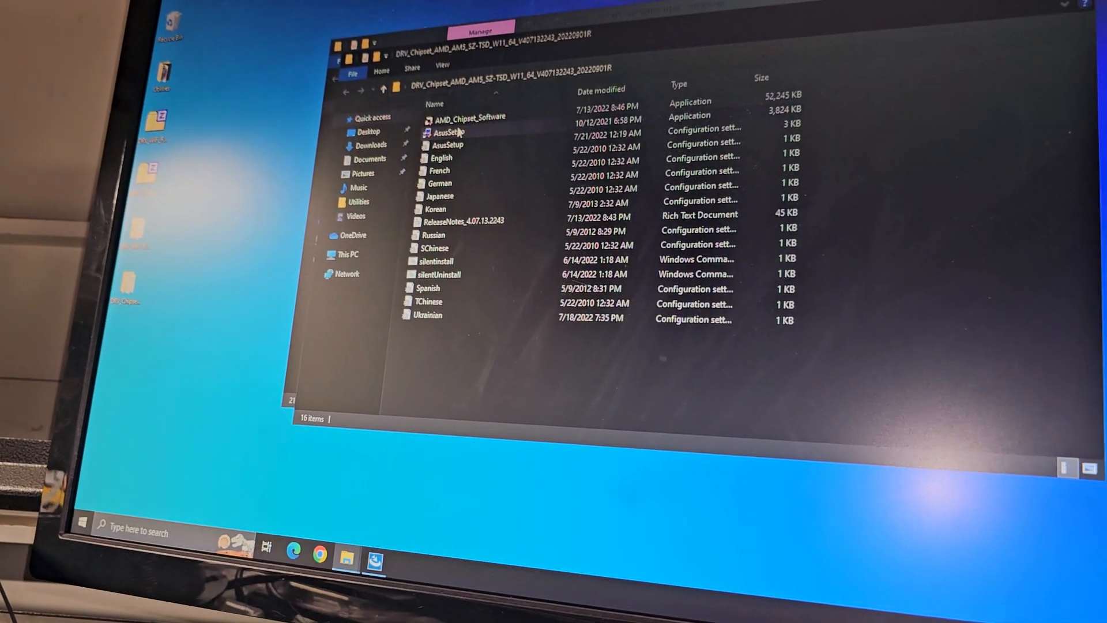
Select the chipset setup file and finish the Realtek Wi-Fi InstallShield wizard
click(445, 131)
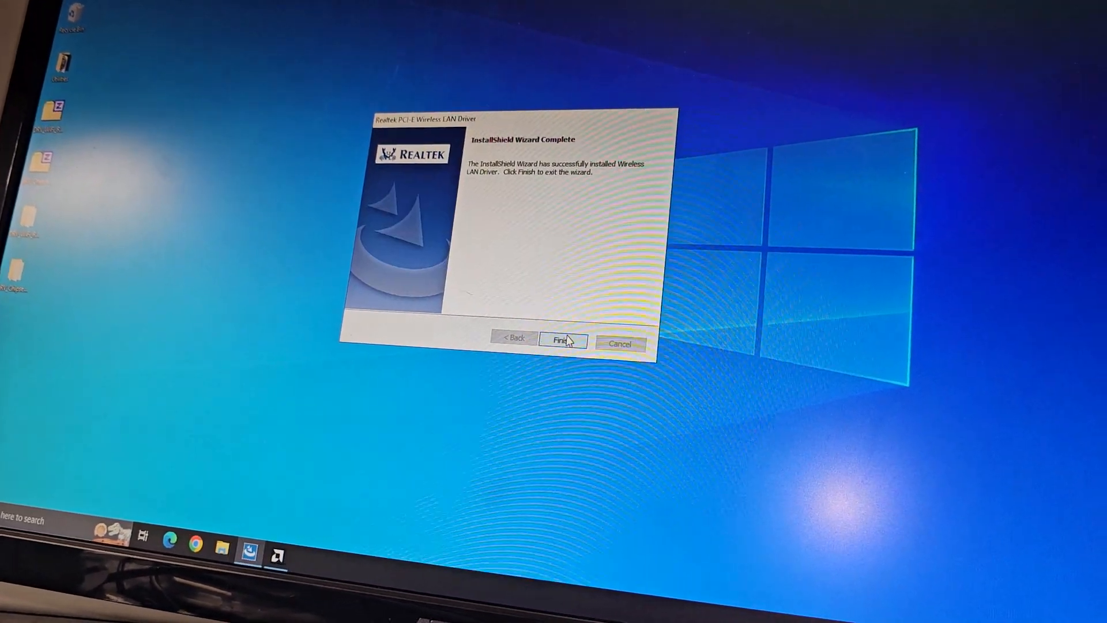
click(561, 339)
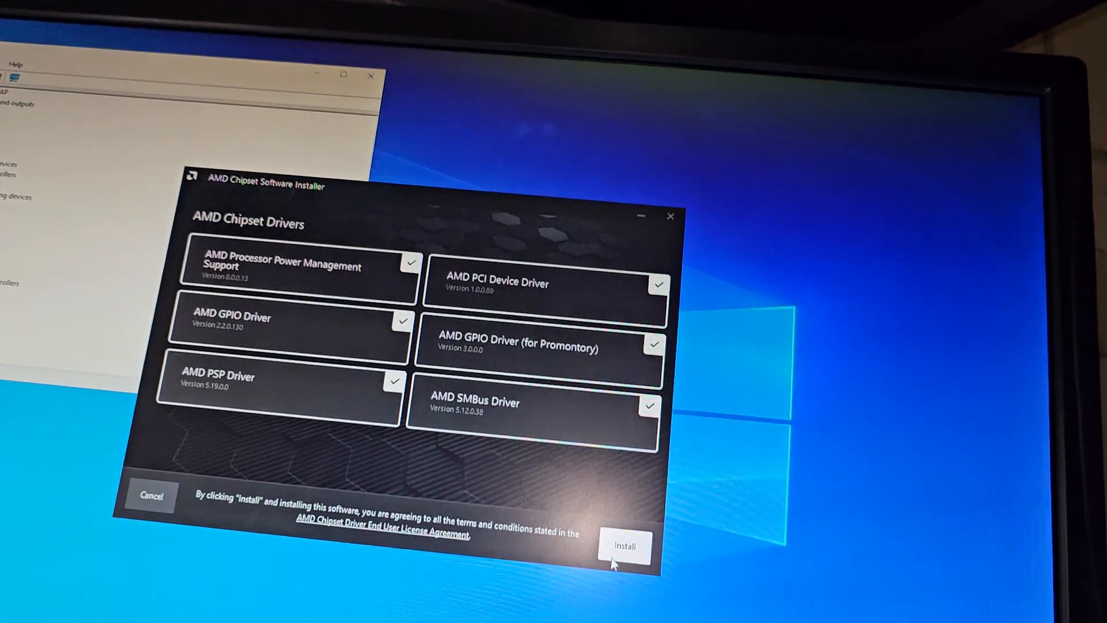
Install the six checked AMD chipset drivers and restart the PC when it succeeds
click(624, 545)
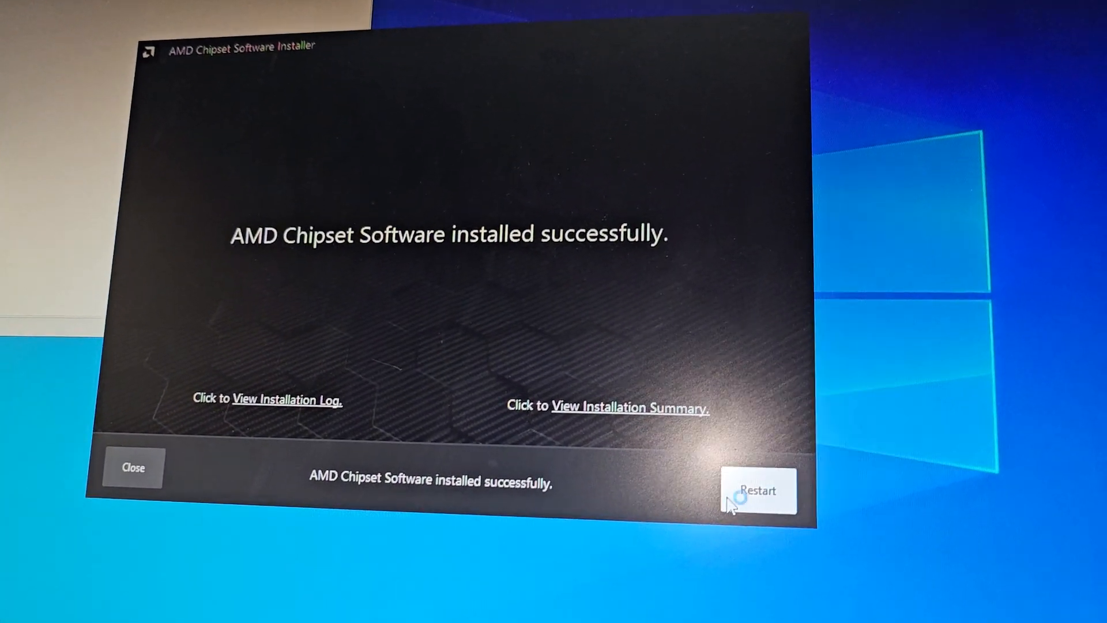
click(756, 491)
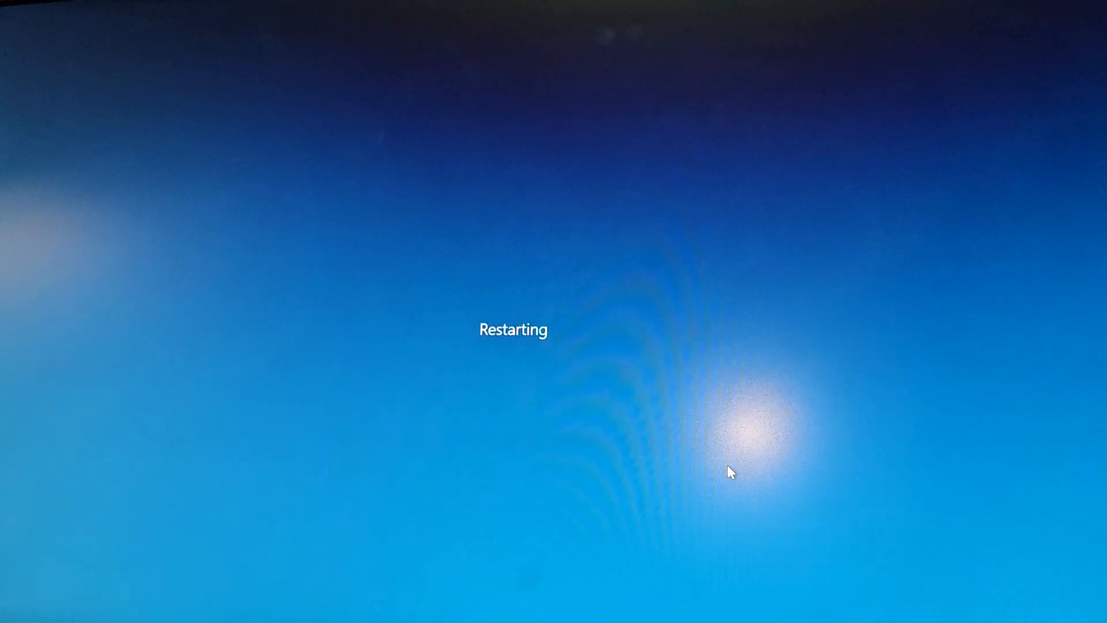